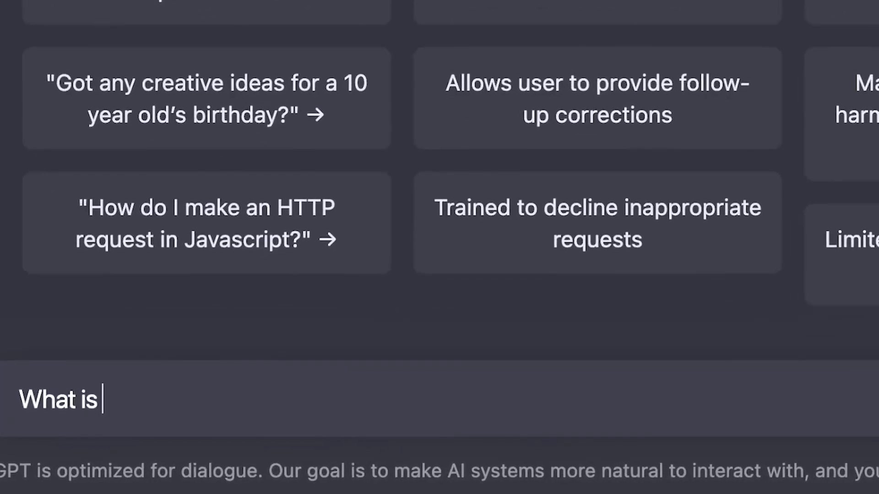
Complete the prompt as 'What is typescript' and send it to ChatGPT.
type("typescript")
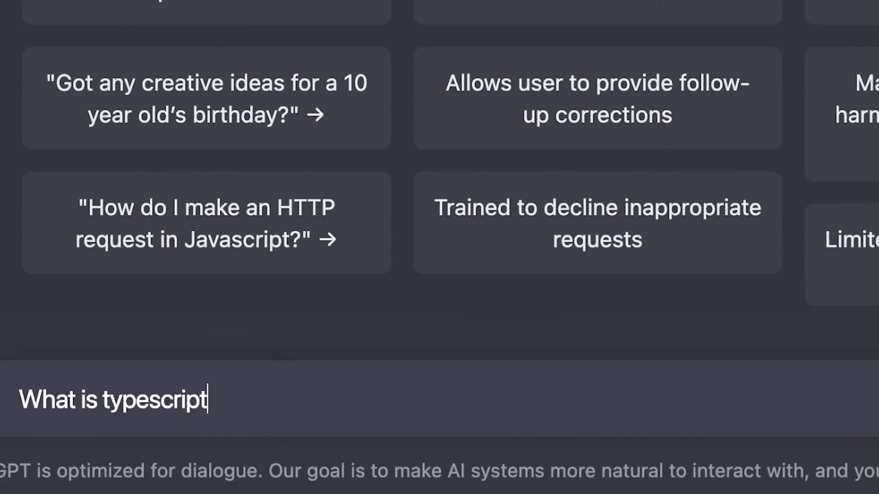
key("Return")
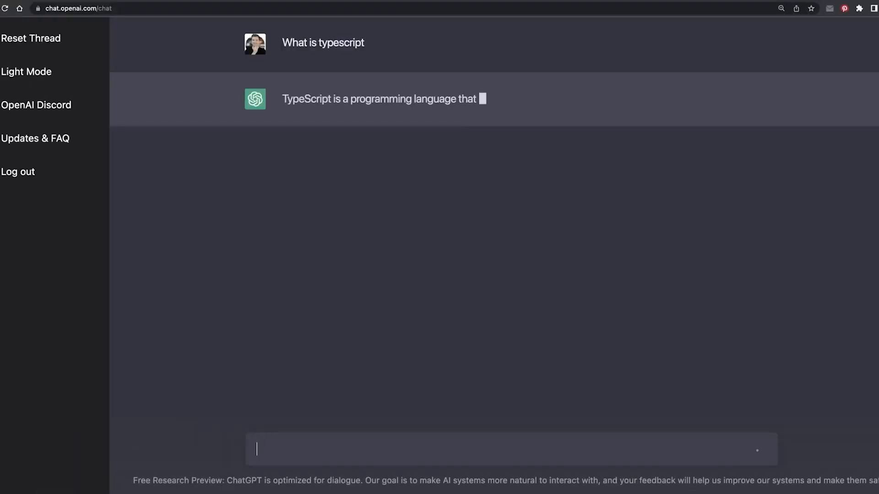